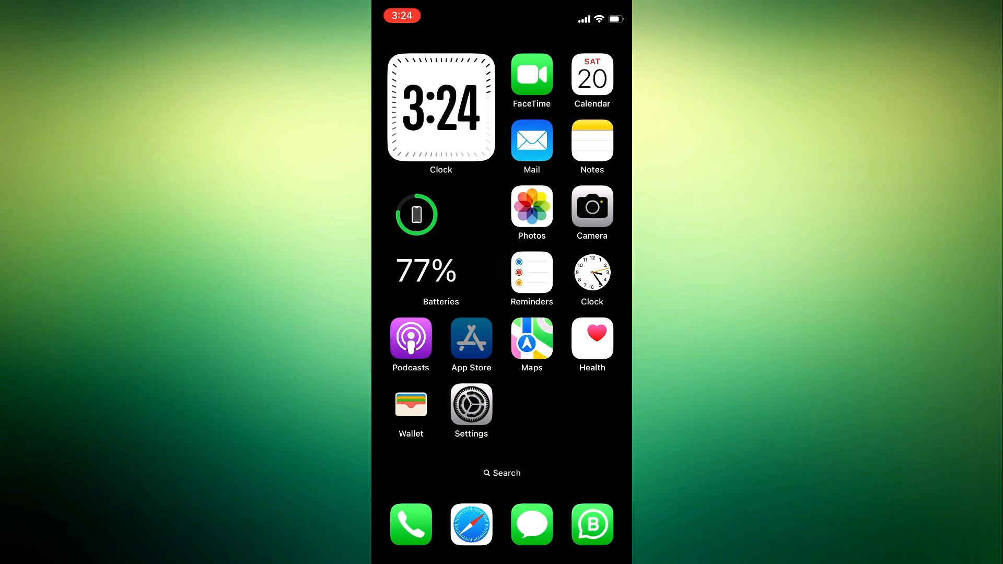
- Search the App Store for 'facebook' and launch the installed Facebook app to its feed
left_click(470, 339)
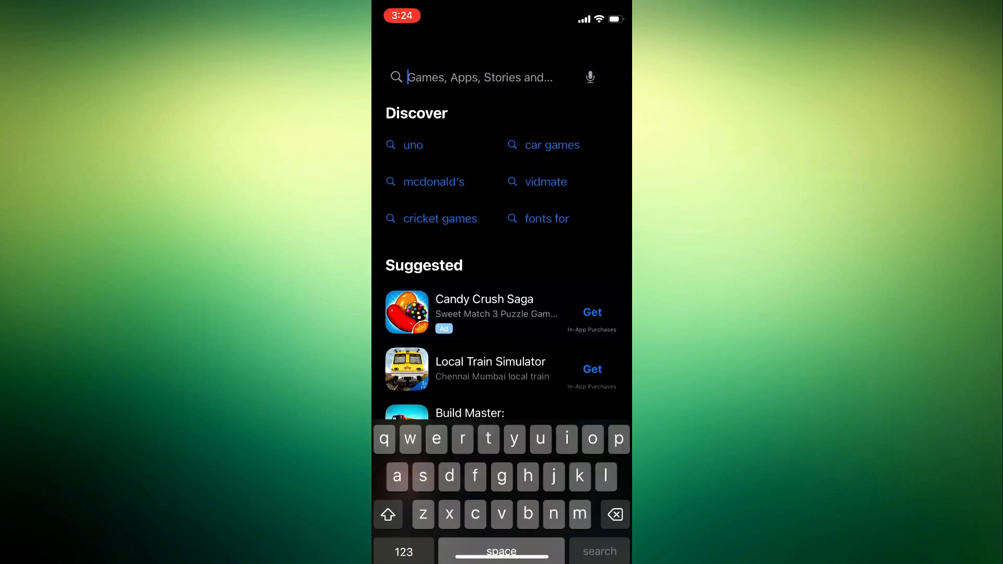
type("facebook")
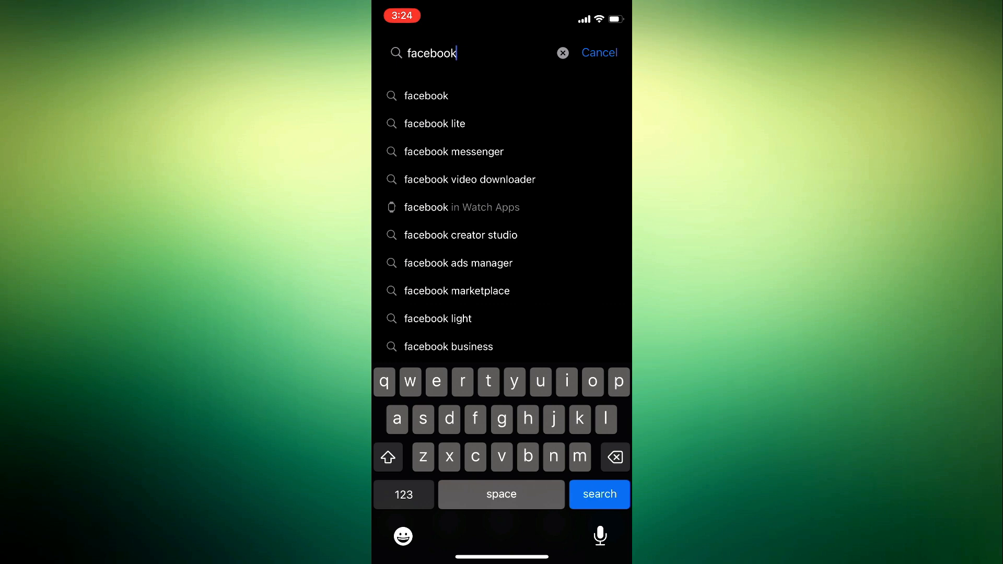
left_click(599, 493)
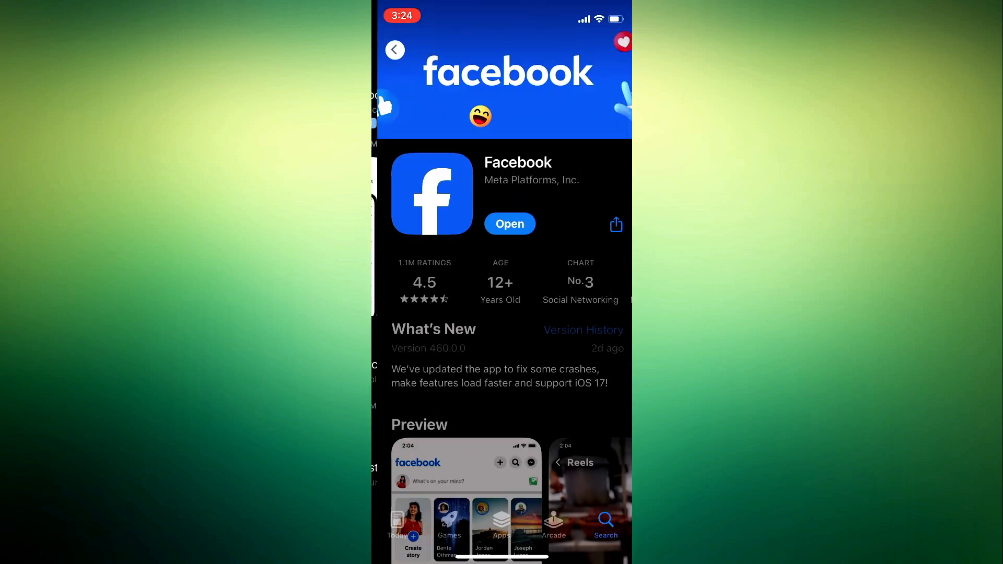
left_click(510, 224)
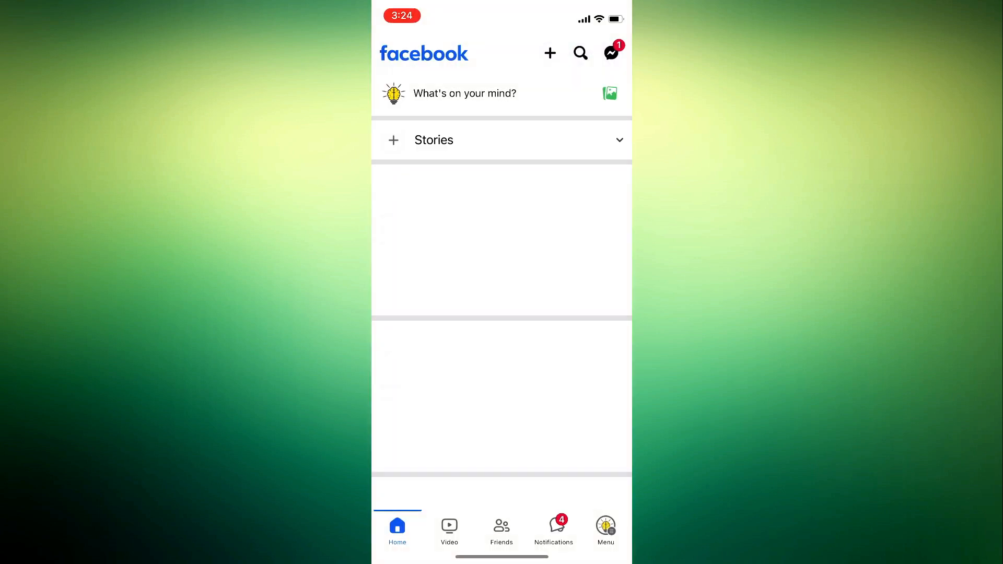
left_click(579, 54)
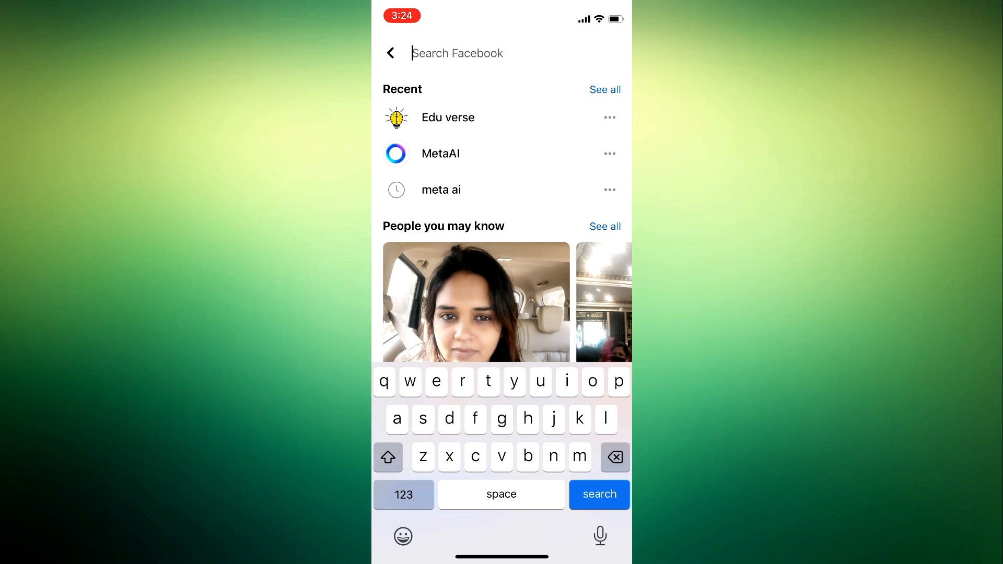
left_click(390, 53)
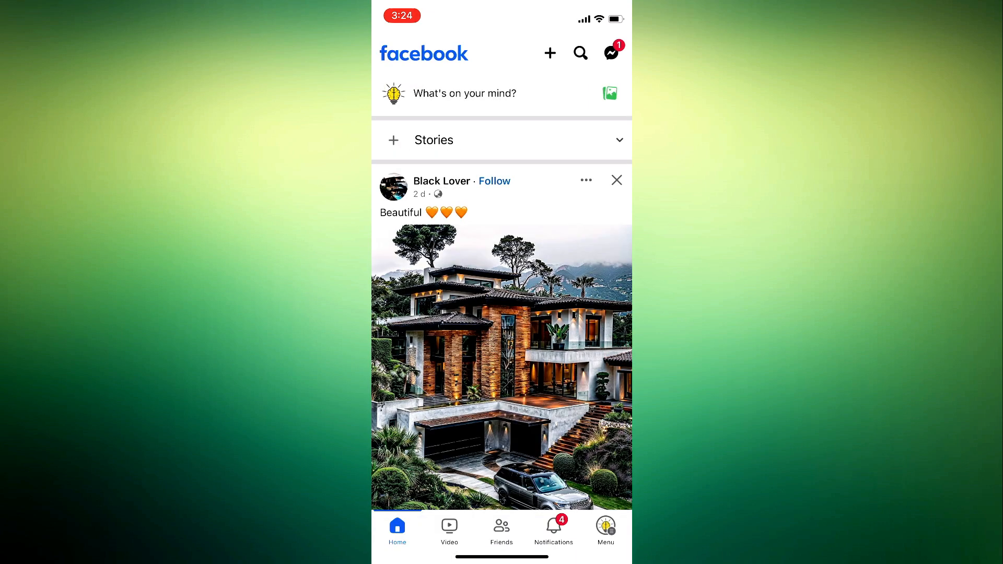